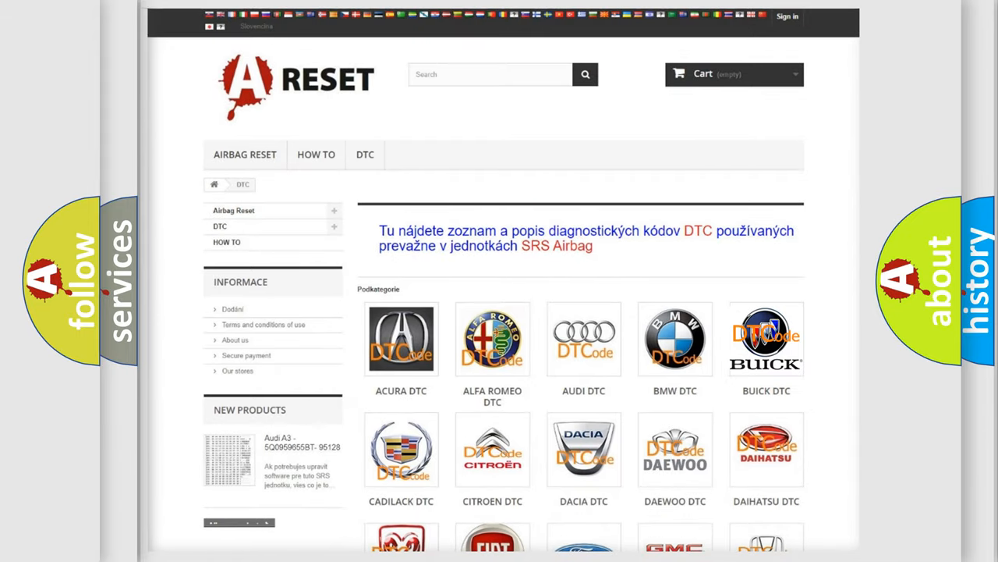
Show the Buick diagnostic trouble code subcategory list from the DTC page
left_click(766, 338)
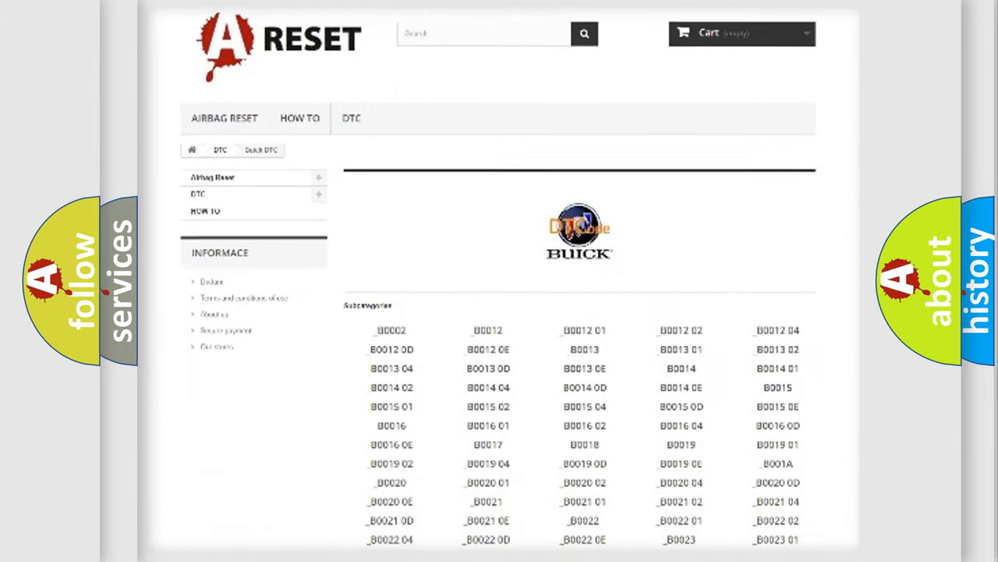
scroll("down", 3)
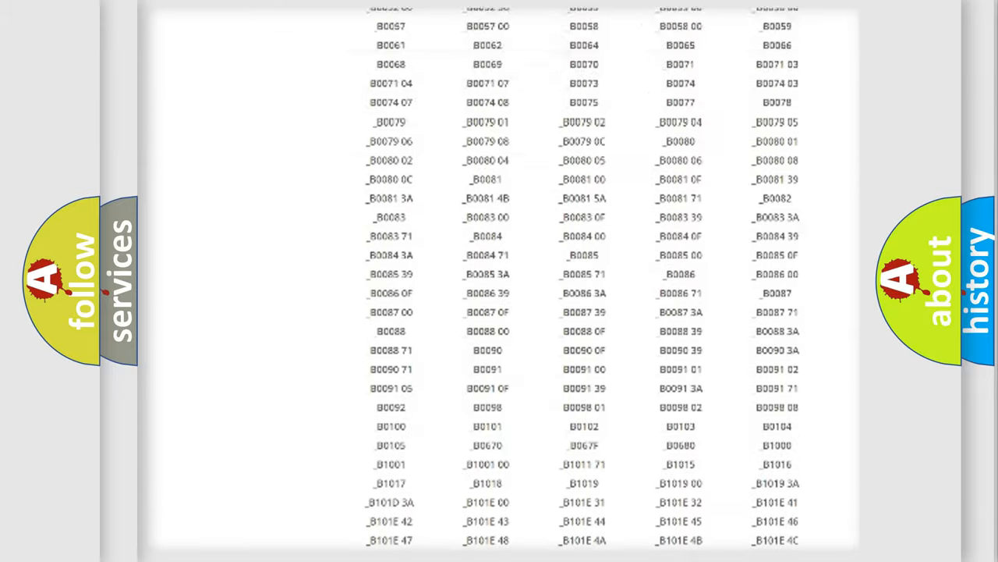
scroll("up", 3)
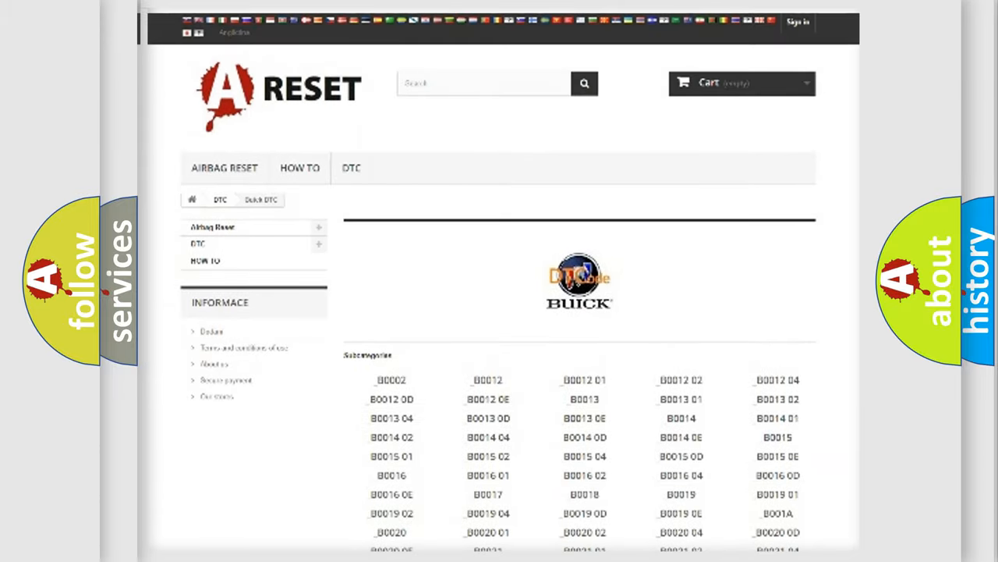